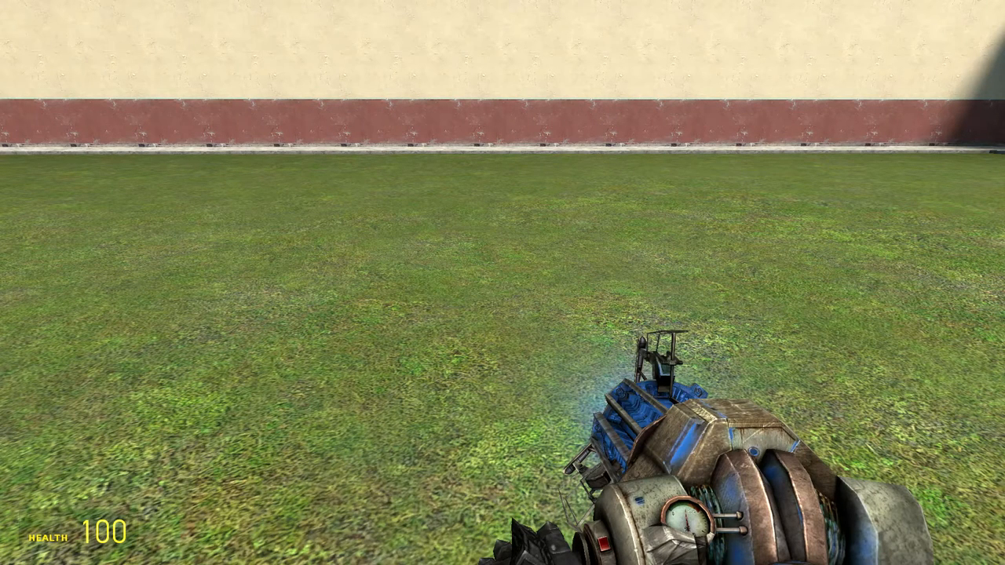
mouse_move(502, 283)
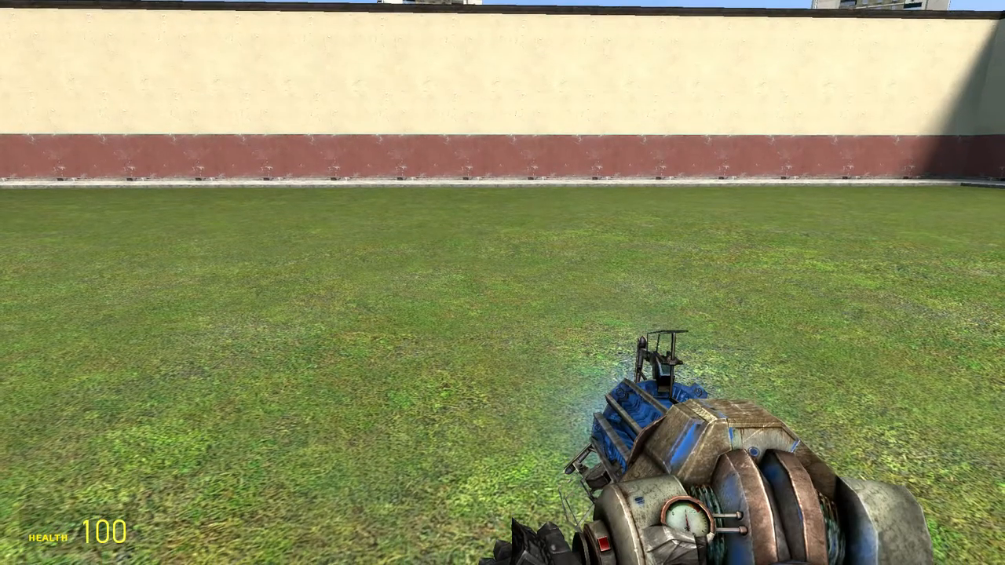
key(q)
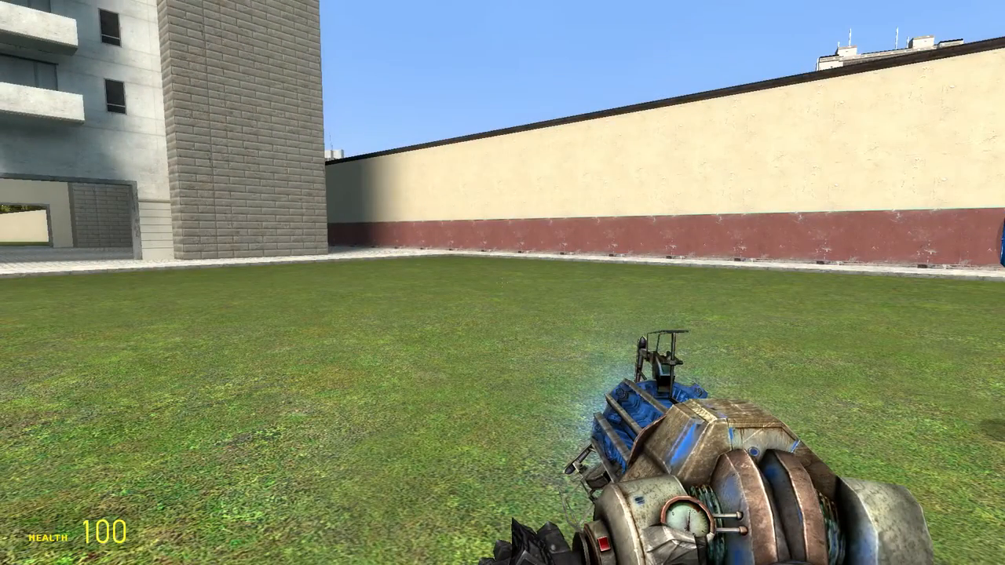
mouse_move(503, 283)
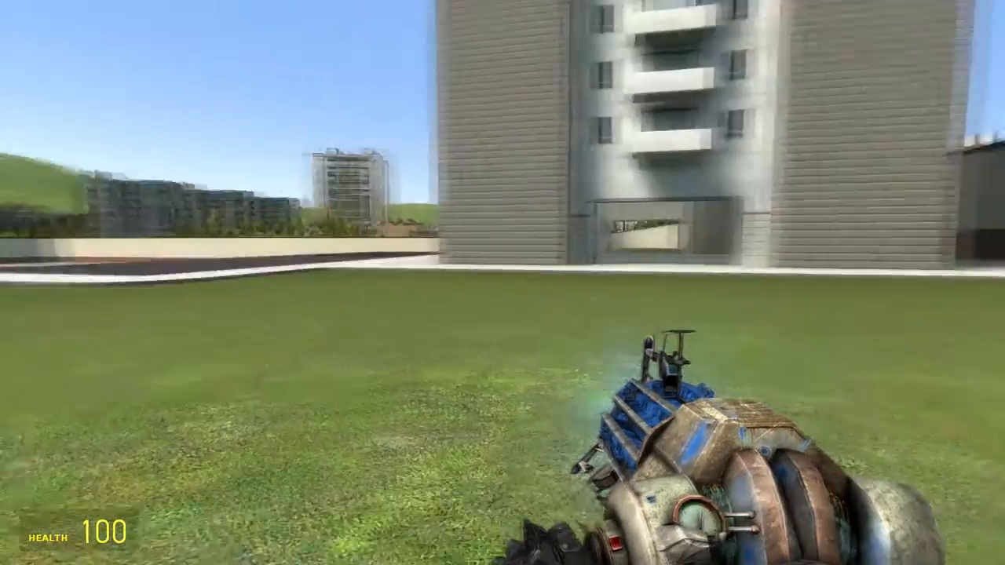
mouse_move(502, 282)
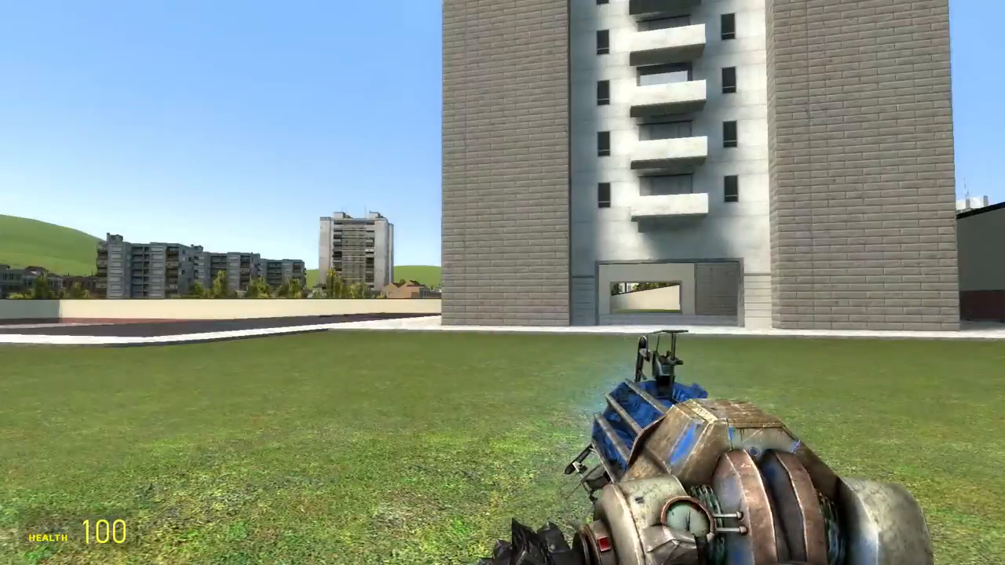
mouse_move(502, 282)
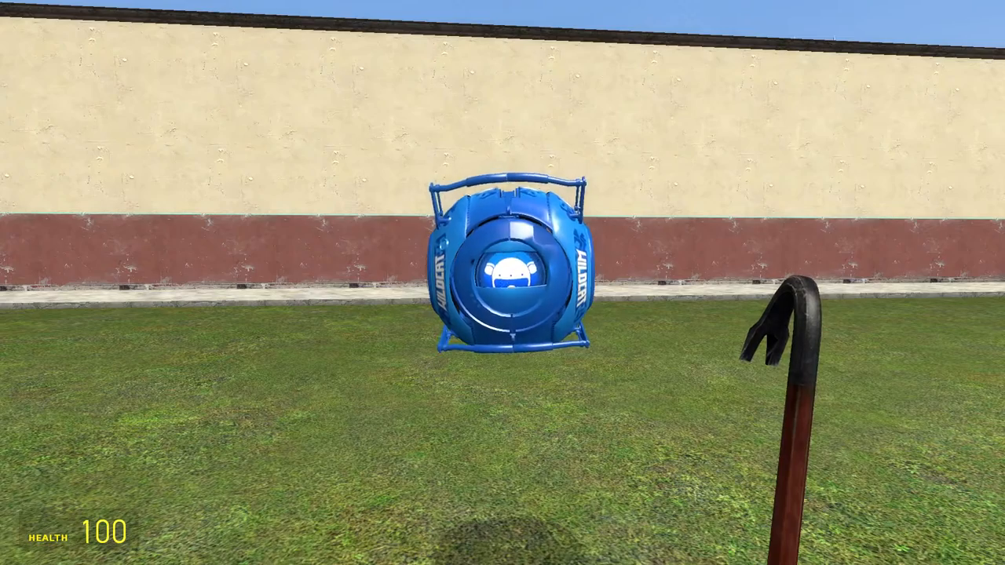
mouse_move(502, 283)
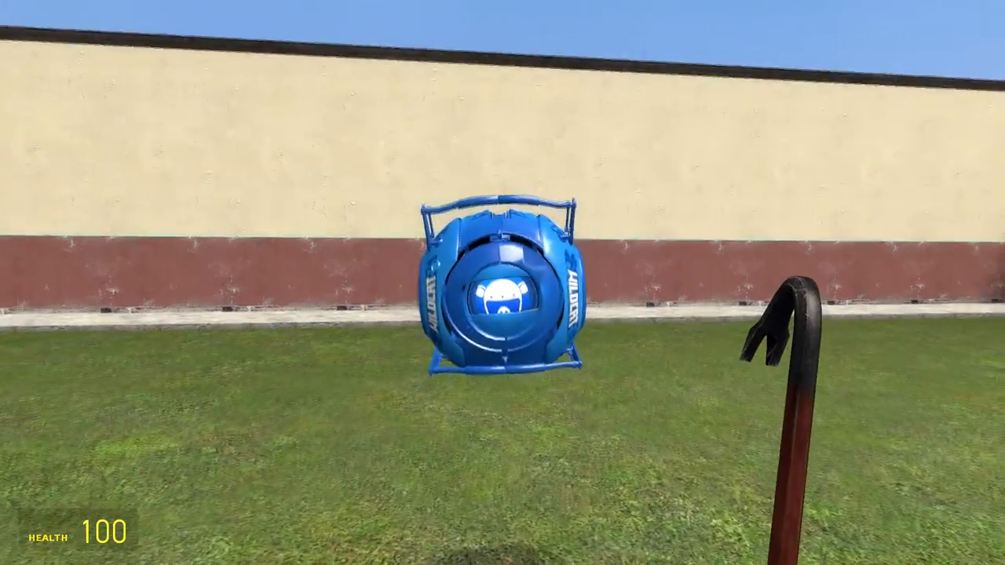